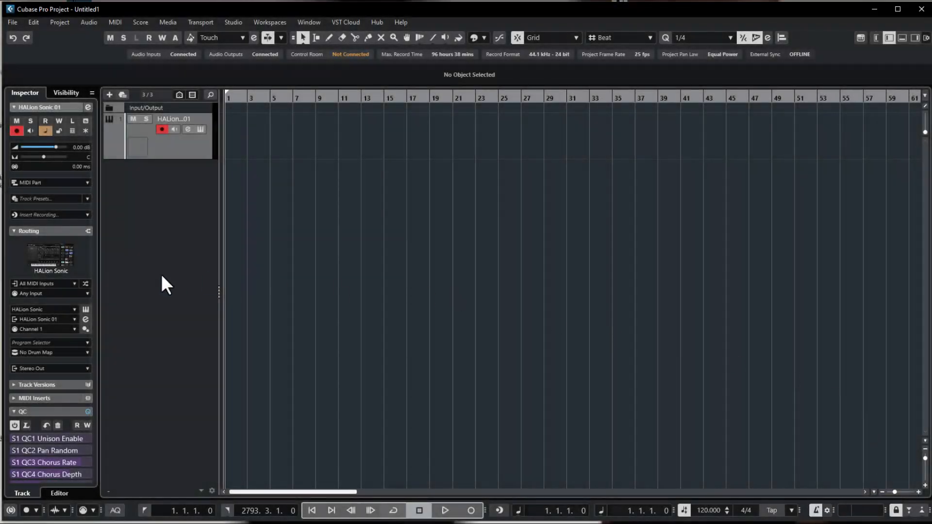
Select the eight-bar MIDI part on the HALion Sonic 01 track for editing.
click(469, 510)
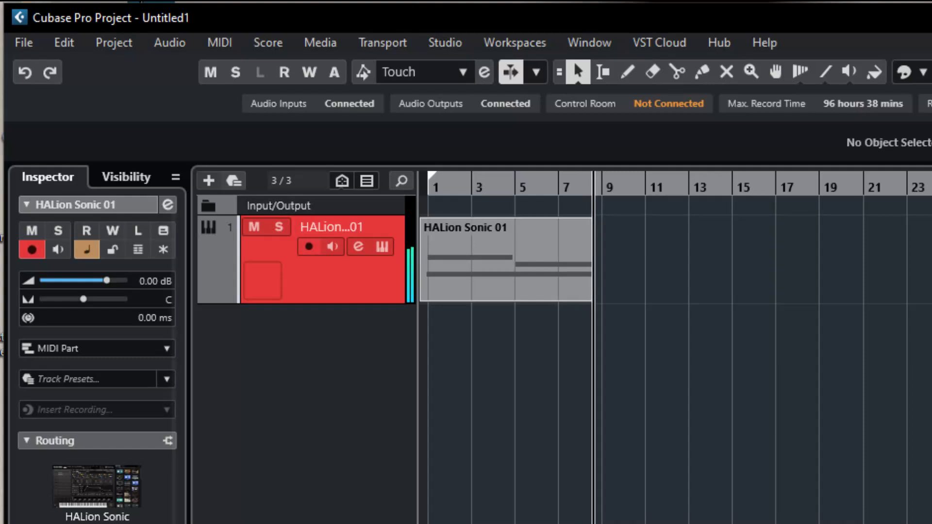
click(504, 259)
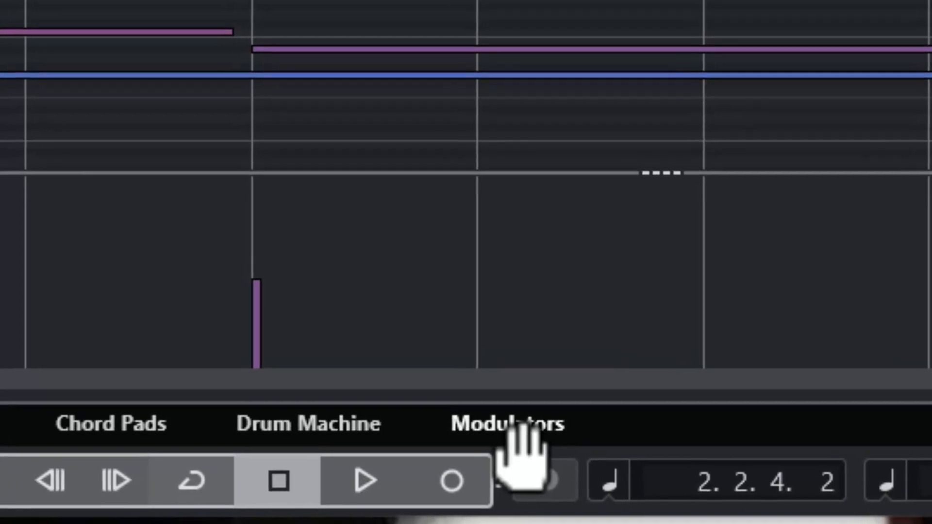
Add a Step Modulator to HALion Sonic 01 and connect it to the track volume.
click(487, 493)
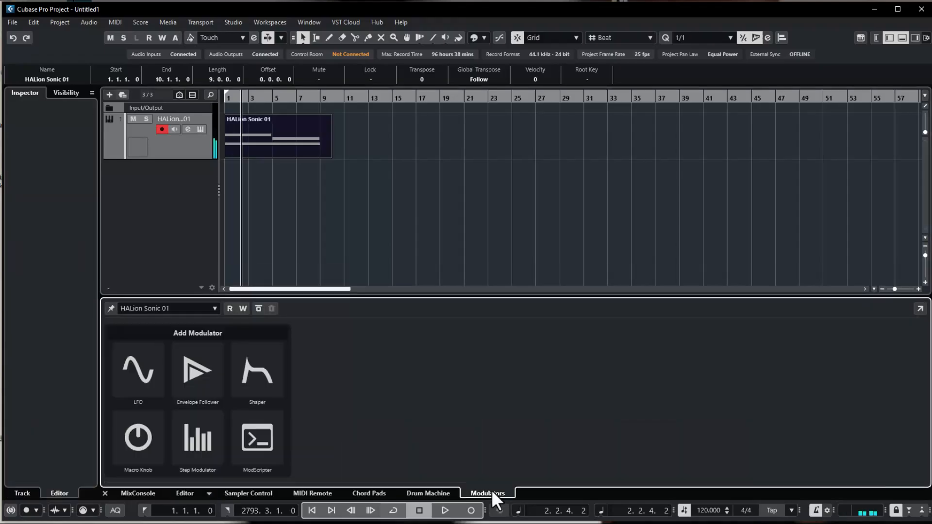
mouse_move(241, 423)
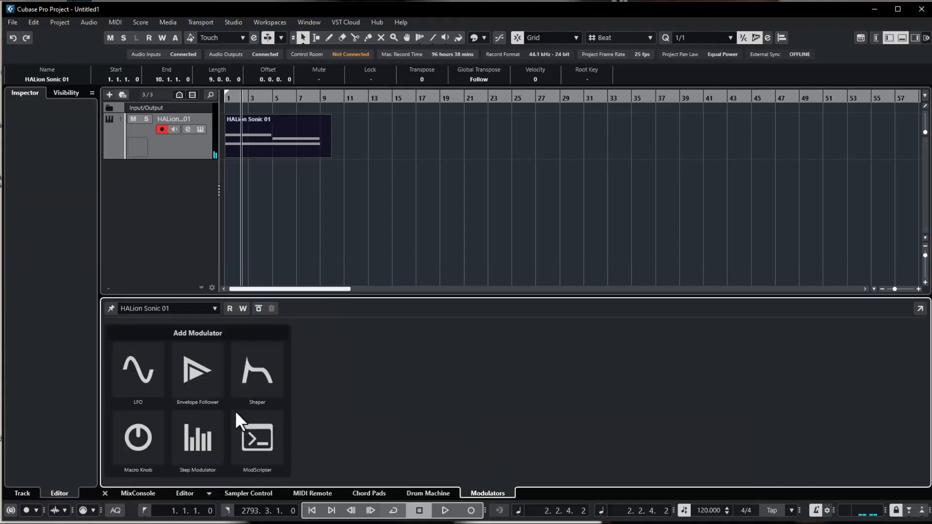
click(197, 440)
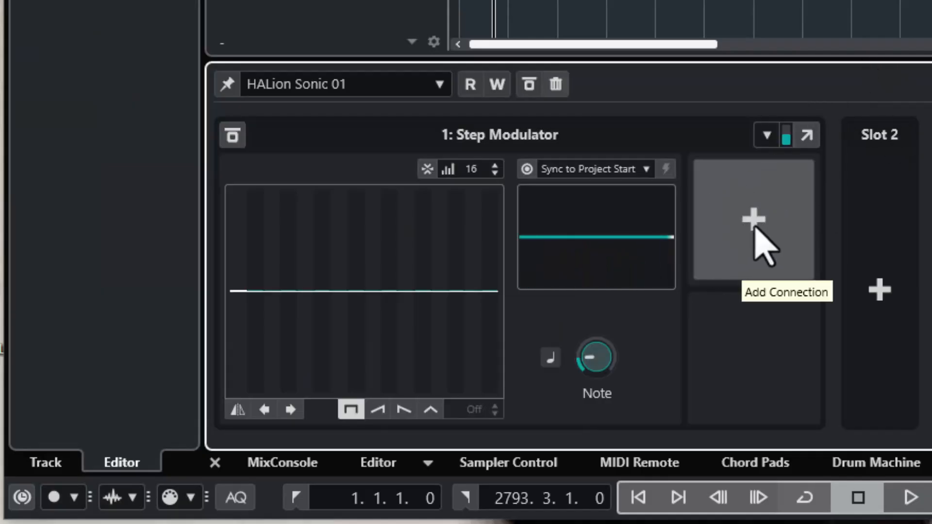
click(755, 220)
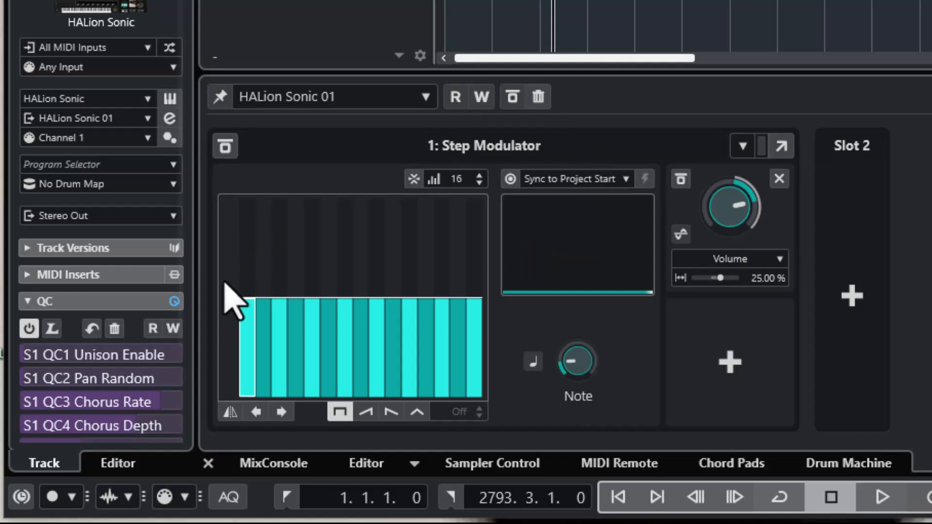
Raise the first step to full, play back, and change the Step Modulator's note rate.
drag(231, 309, 231, 201)
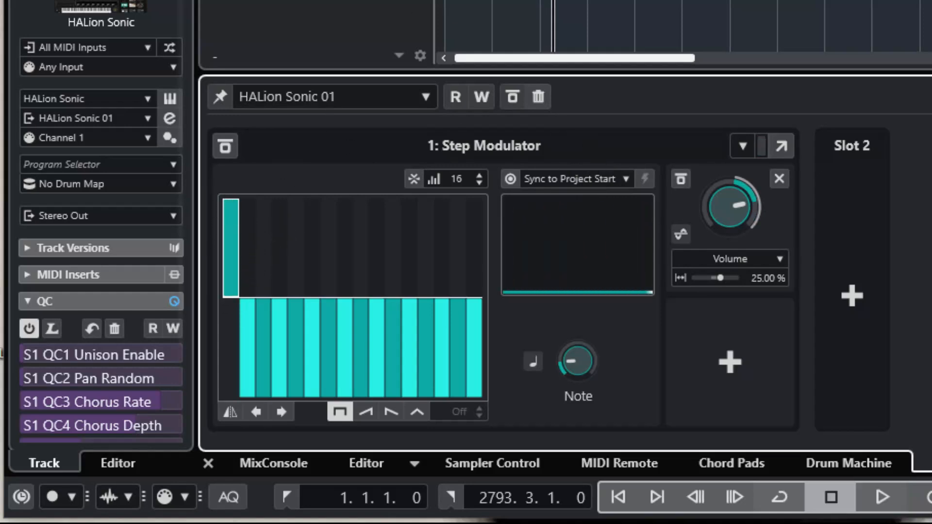
click(883, 497)
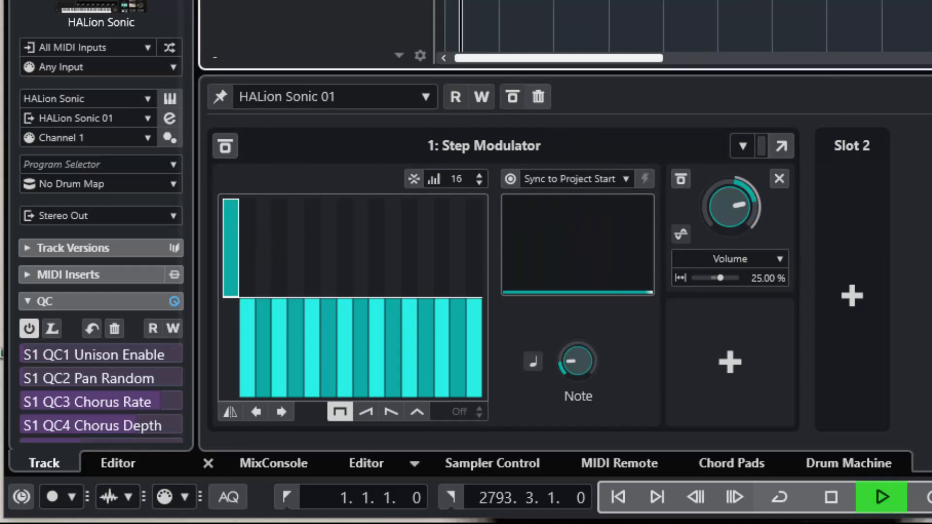
mouse_move(868, 226)
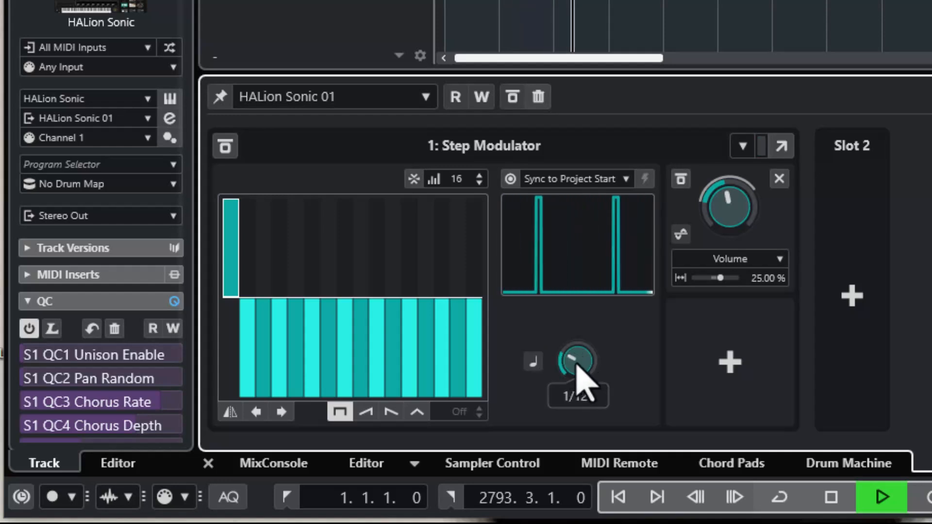
drag(577, 361, 576, 369)
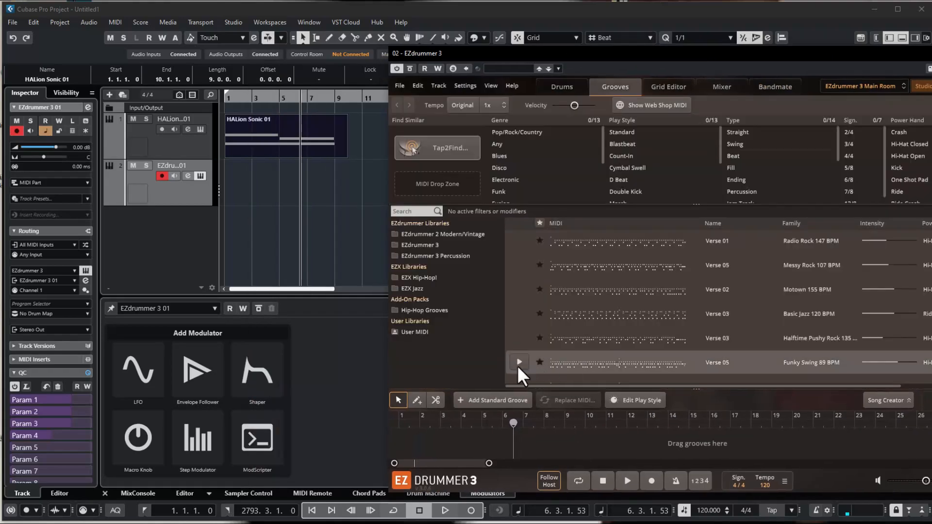
Preview an EZdrummer groove and lower the EZdrummer 3 01 channel fader in MixConsole.
click(518, 362)
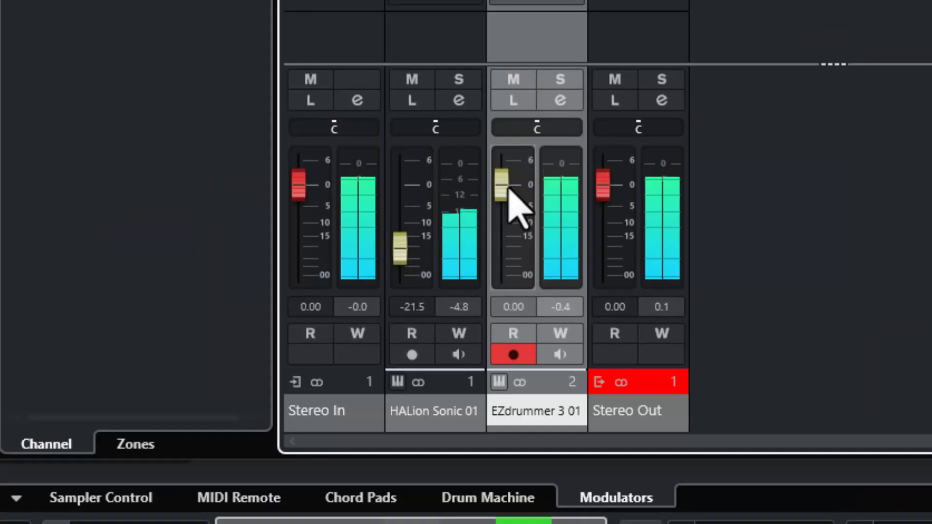
drag(513, 182, 513, 232)
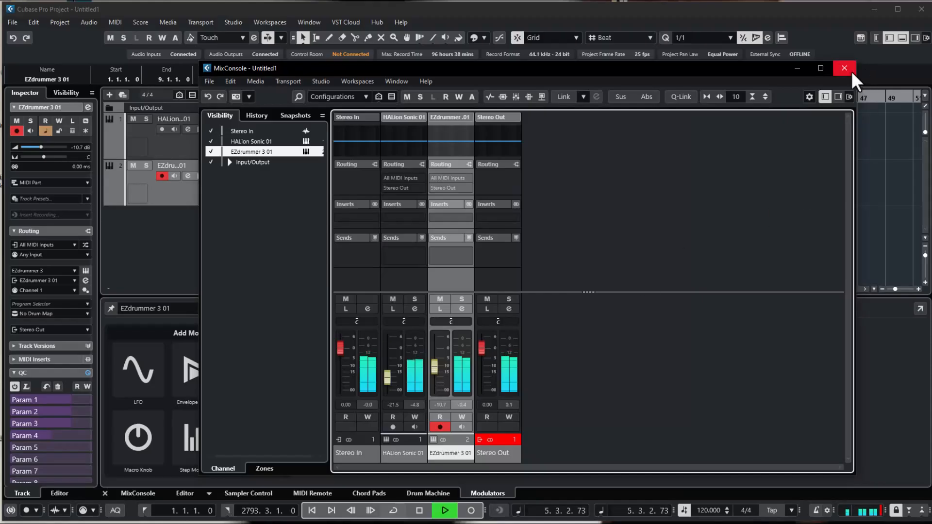
click(844, 68)
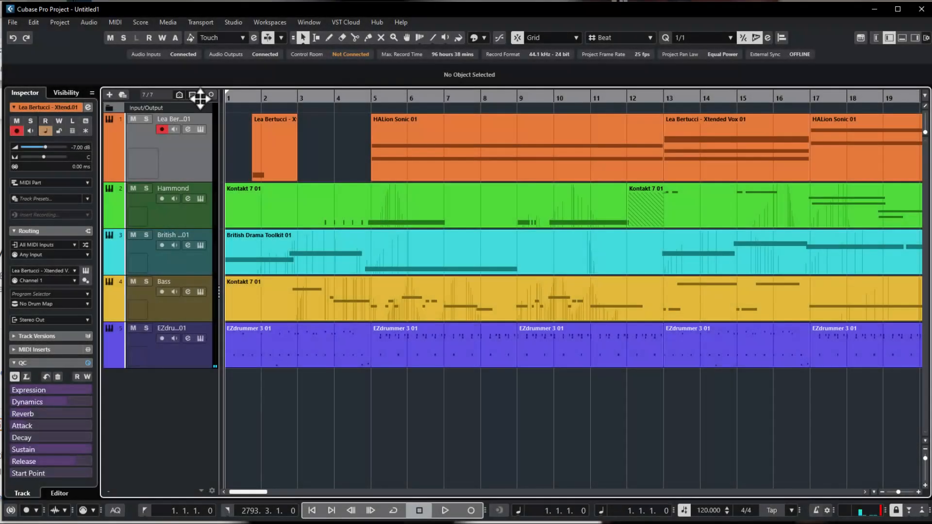
Show the Add Modulator choices for the Kontakt 7 01 track.
click(444, 510)
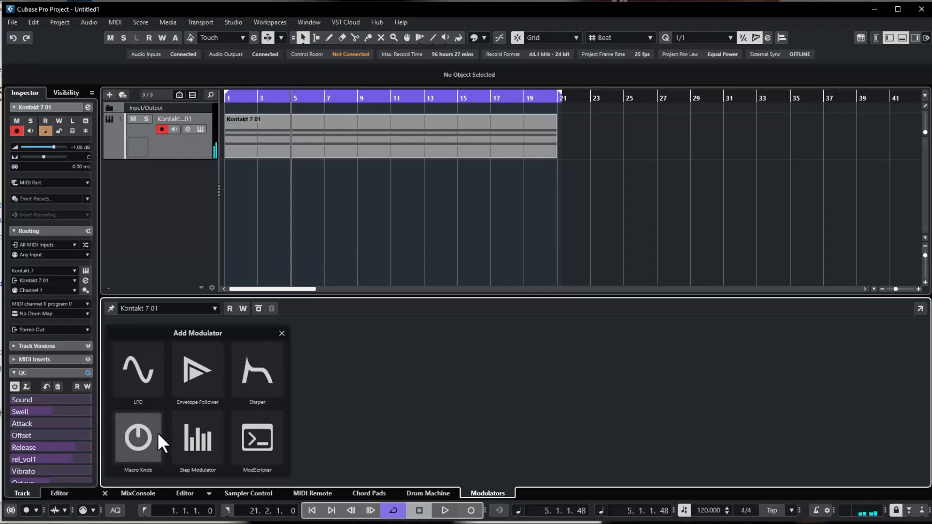
Add a Shaper modulator routed to the Kontakt 7 01 track volume.
click(256, 370)
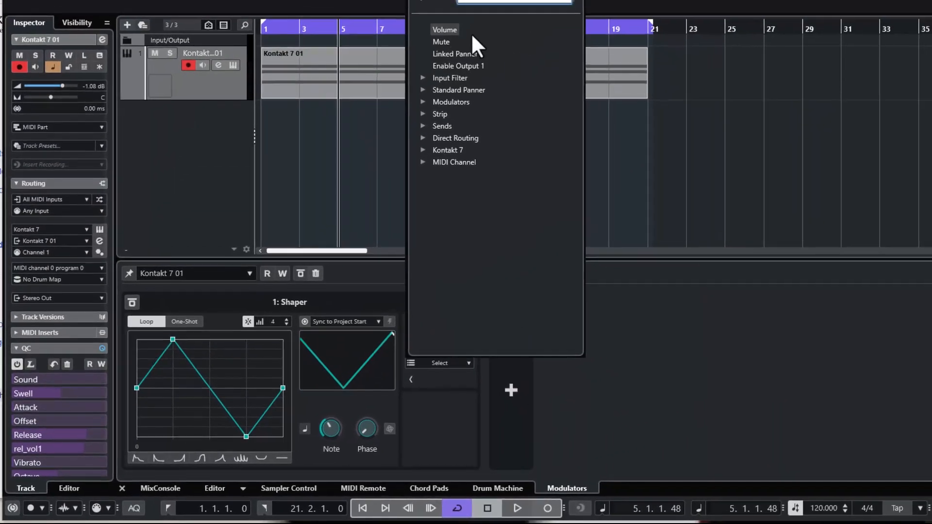
click(443, 30)
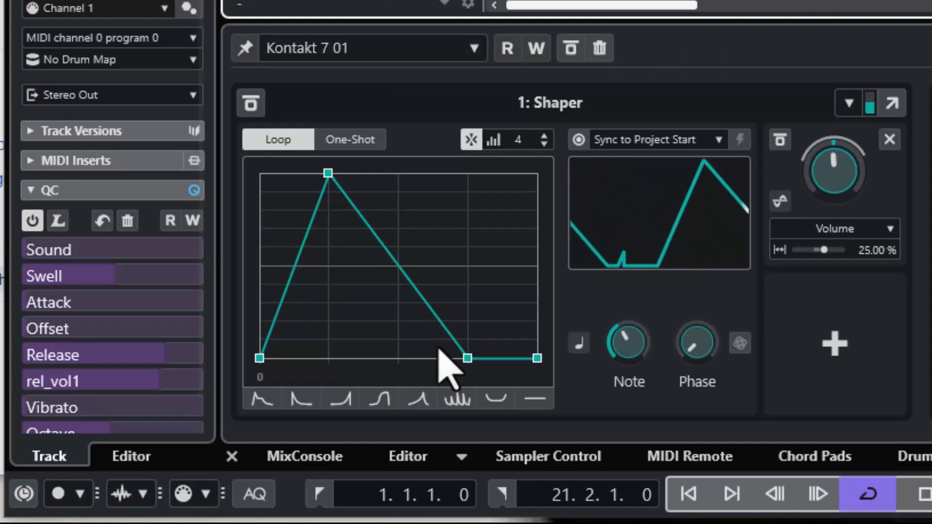
Reshape the Shaper curve into a peak, sustain level and ramp down.
drag(467, 359, 327, 358)
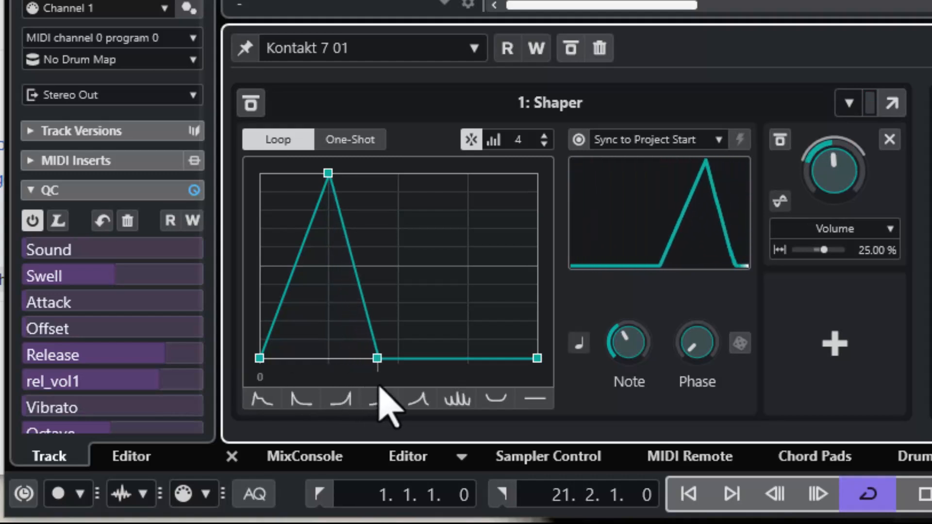
drag(378, 358, 398, 358)
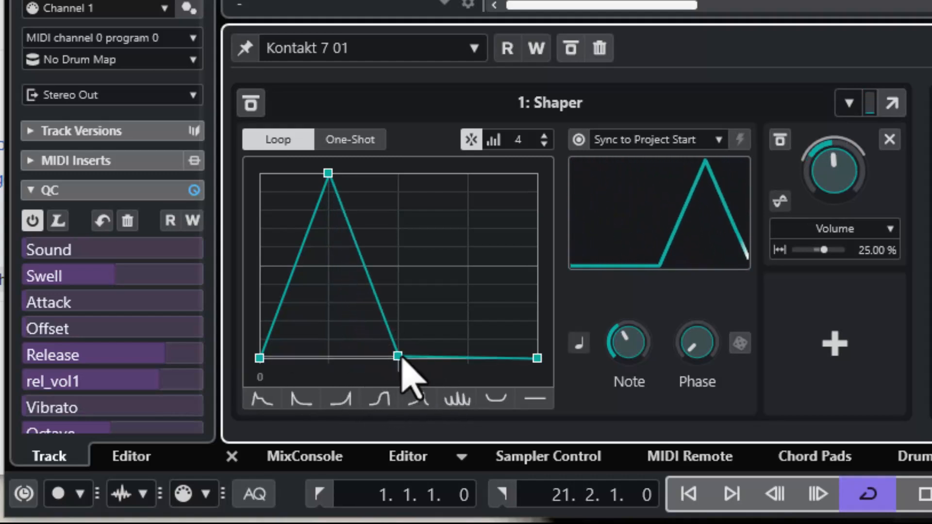
drag(397, 358, 397, 234)
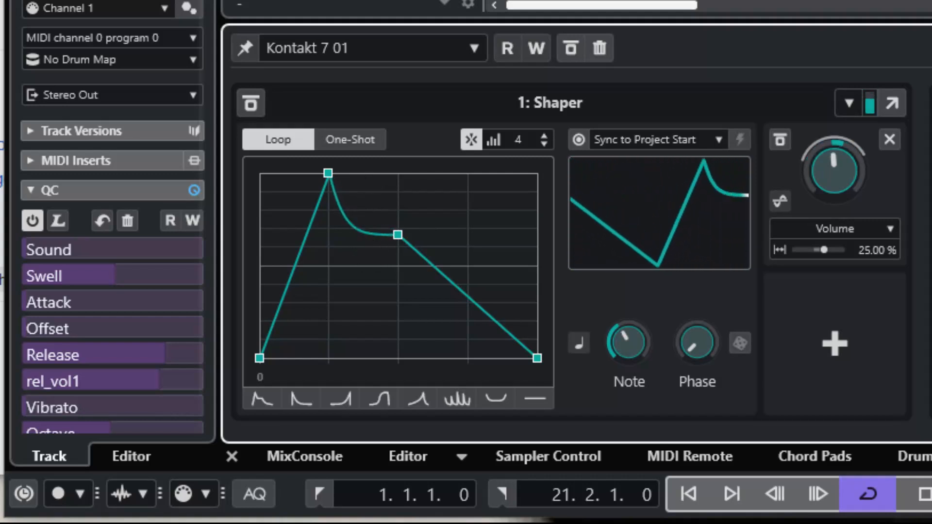
mouse_move(457, 285)
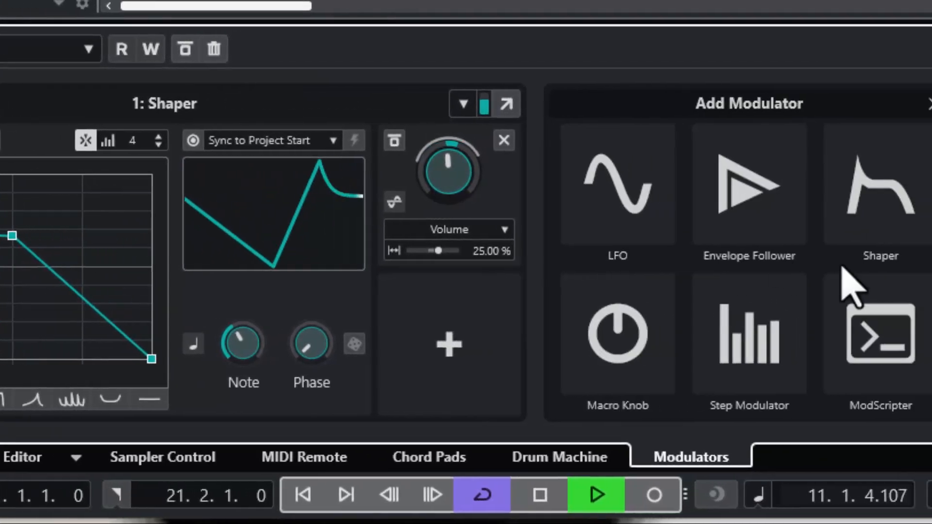
Add an LFO connected to the Shaper's Bypass and speed its rate from 1/4 to 1/8.
click(618, 185)
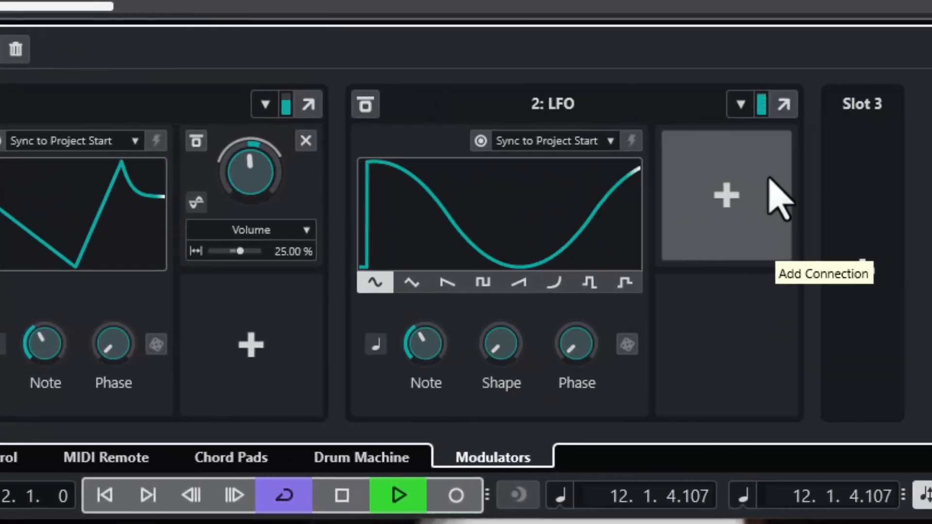
click(726, 195)
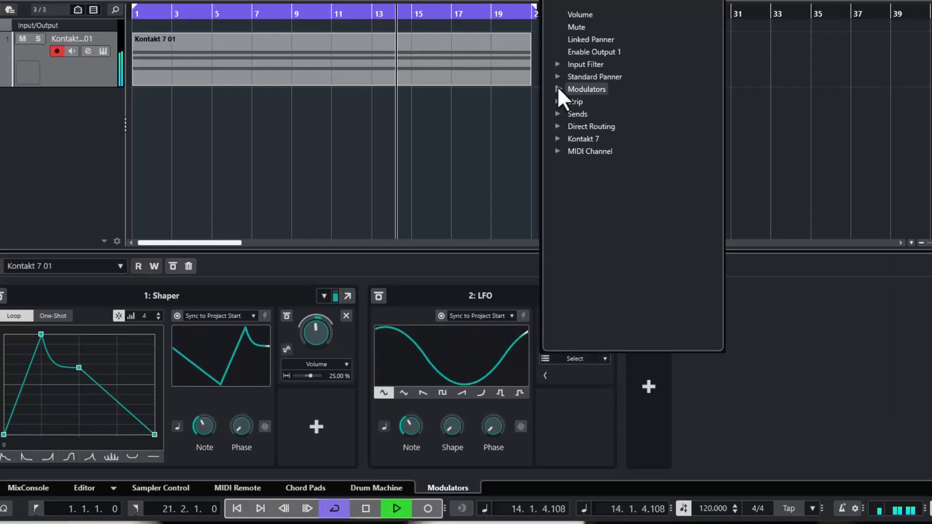
click(557, 89)
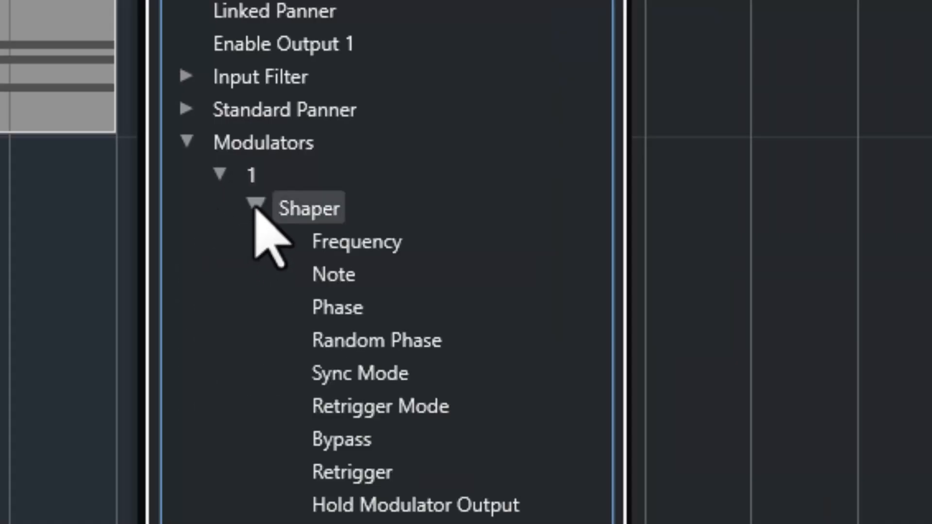
click(341, 438)
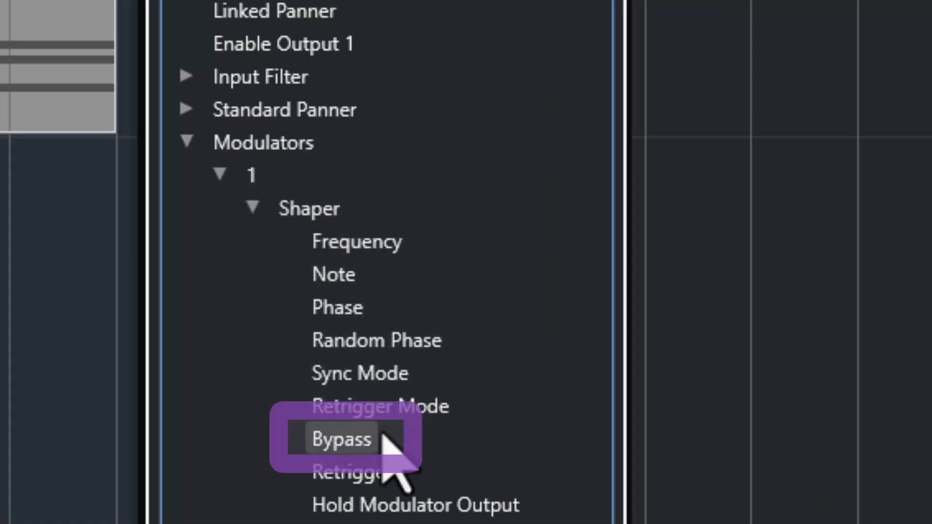
click(341, 438)
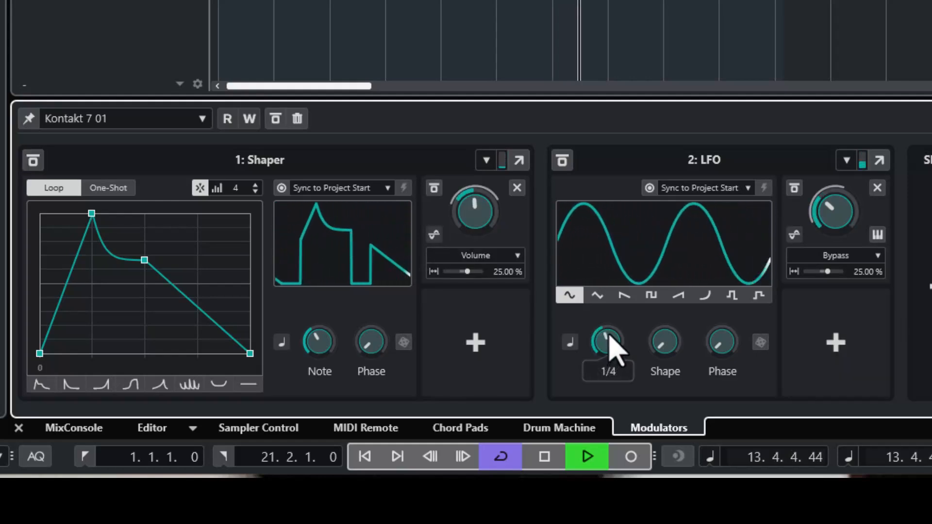
drag(608, 342, 608, 330)
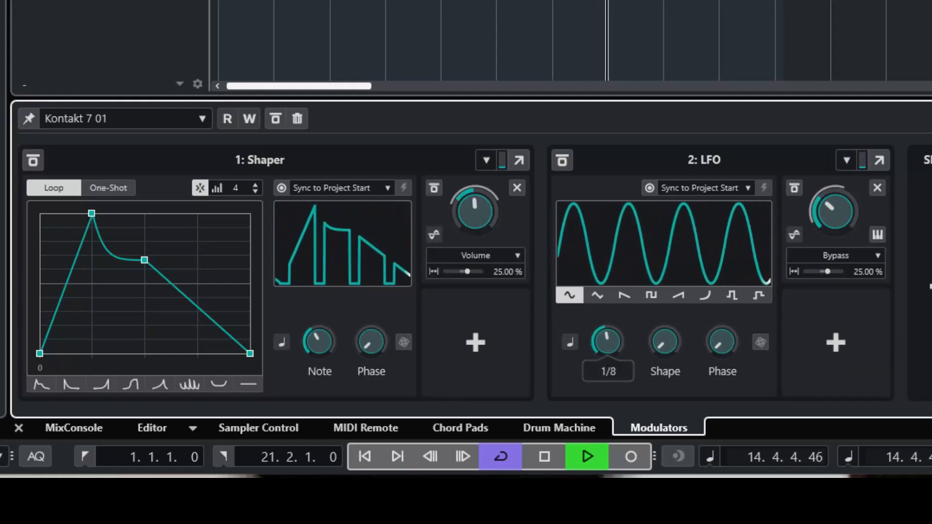